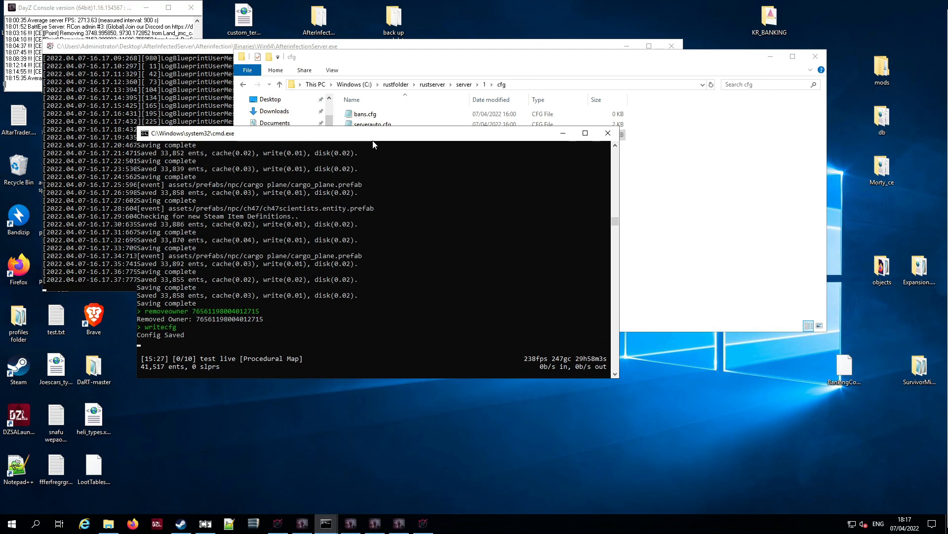
mouse_move(420, 324)
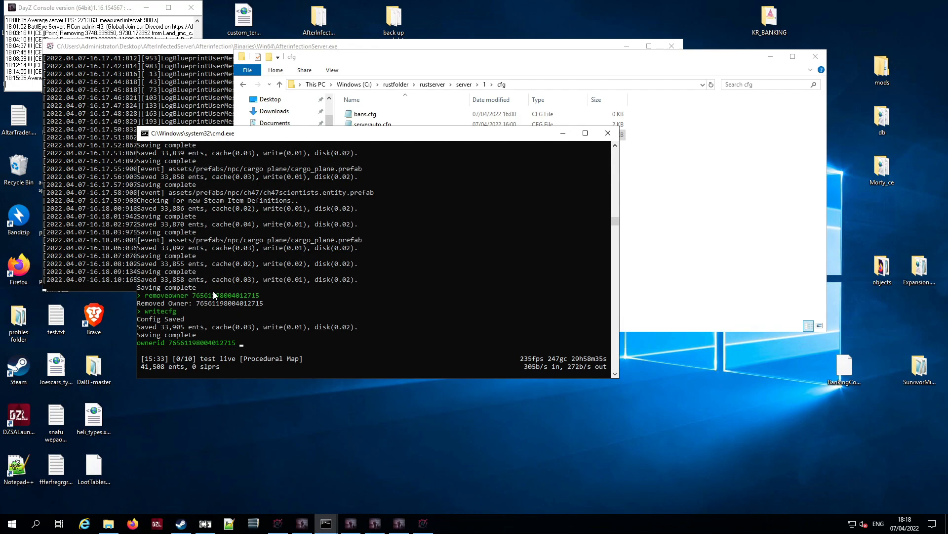
type("One")
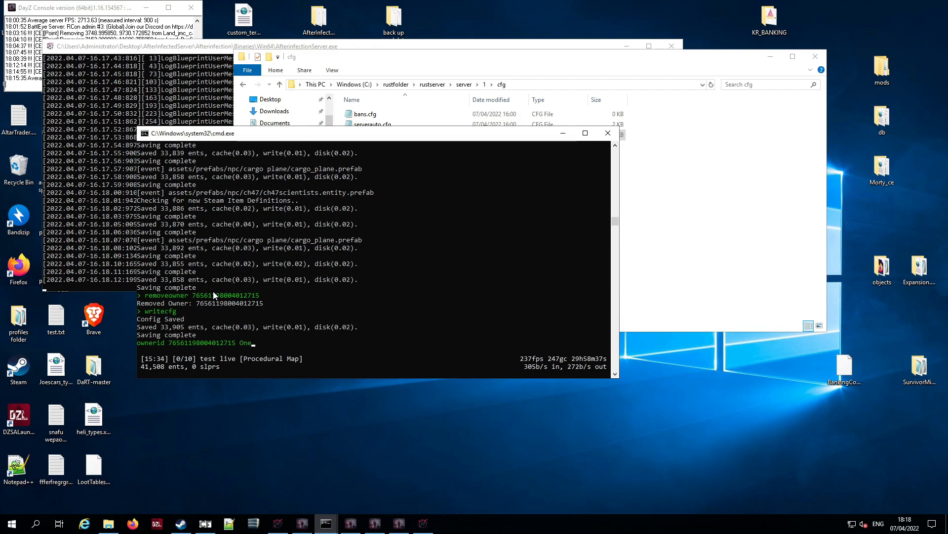
type("Shot")
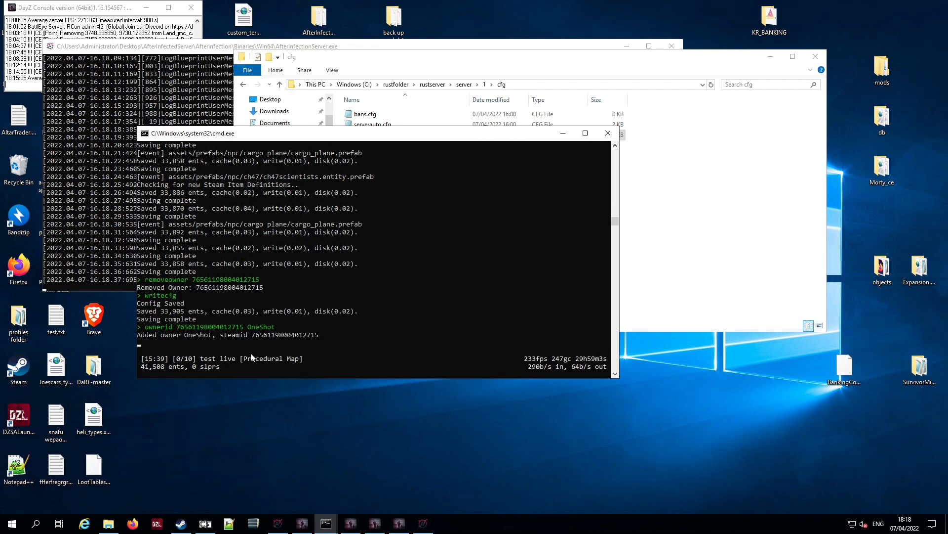
- Save the server config to disk with writecfg
type("writ")
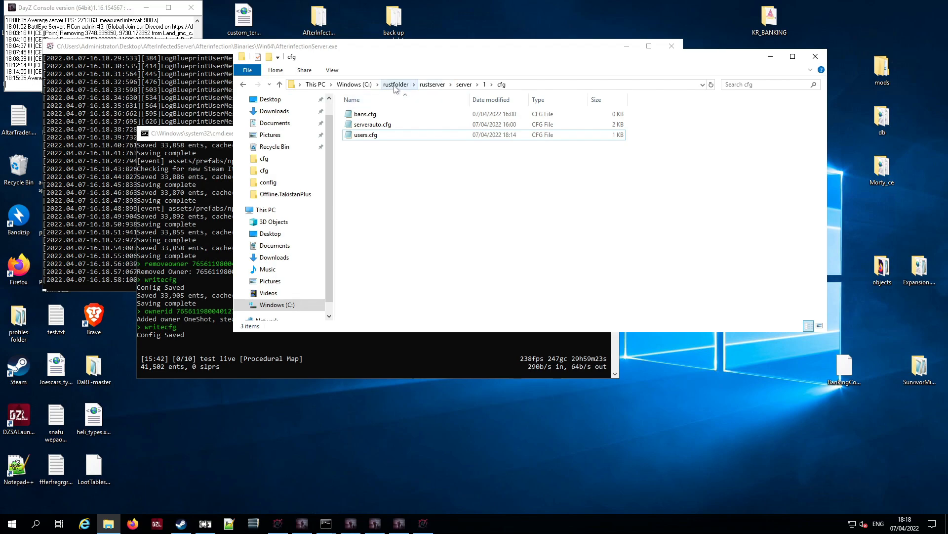
- Browse to rustfolder > testserver > server > 1 > cfg and open users.cfg
left_click(395, 84)
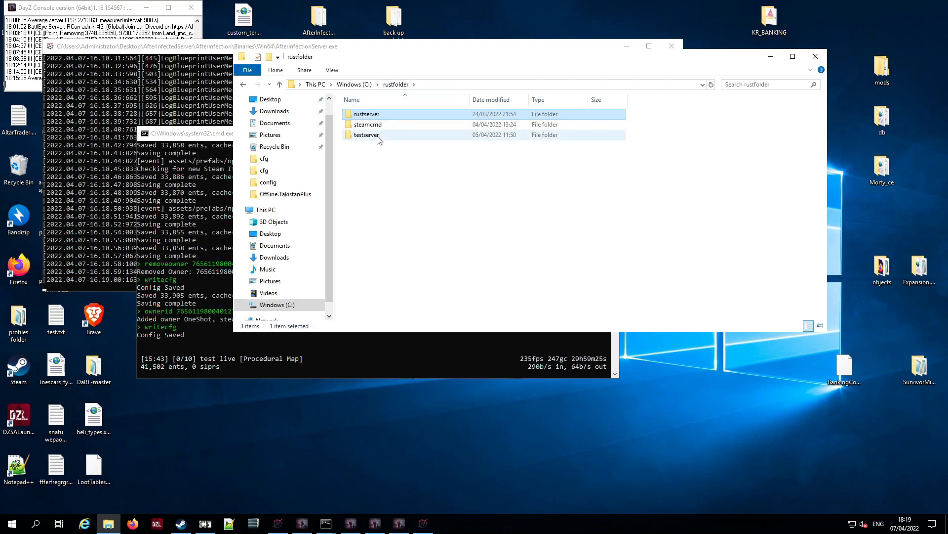
double_click(366, 135)
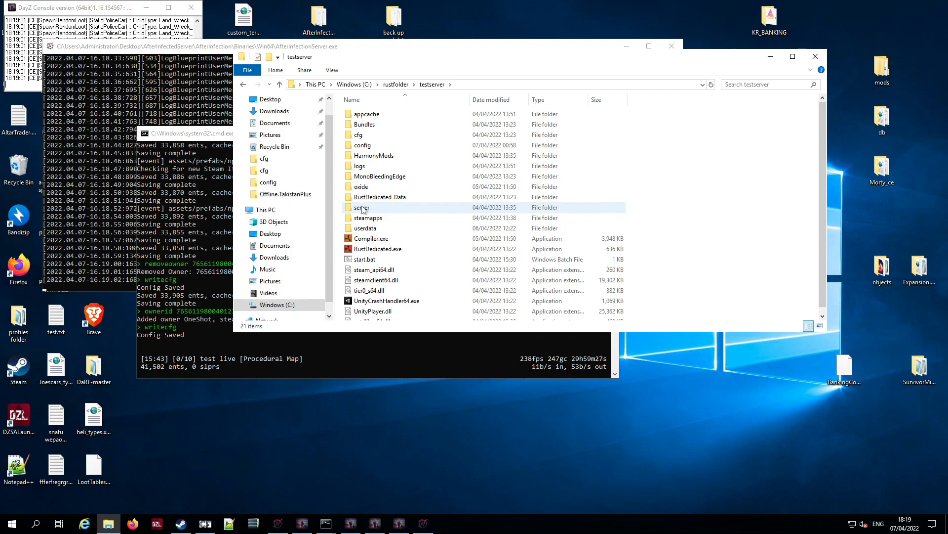
double_click(362, 207)
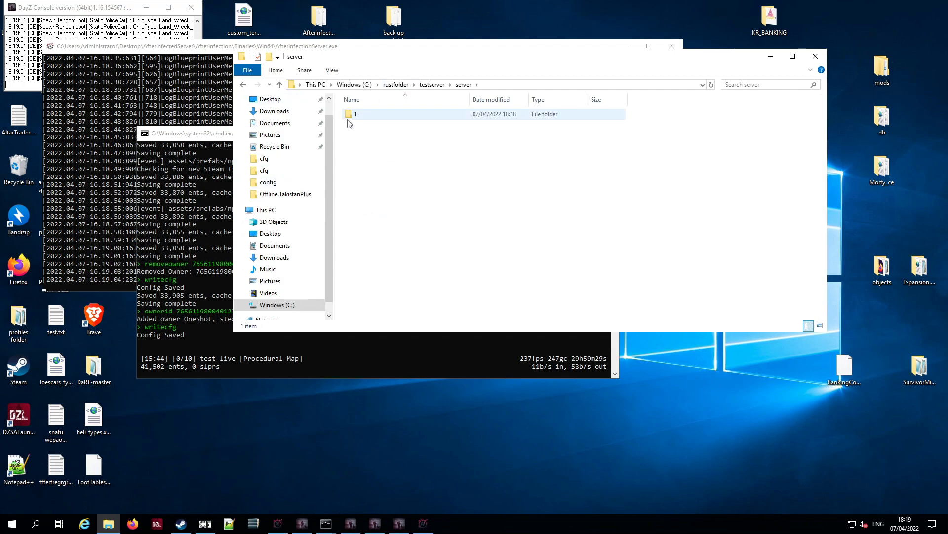
double_click(356, 114)
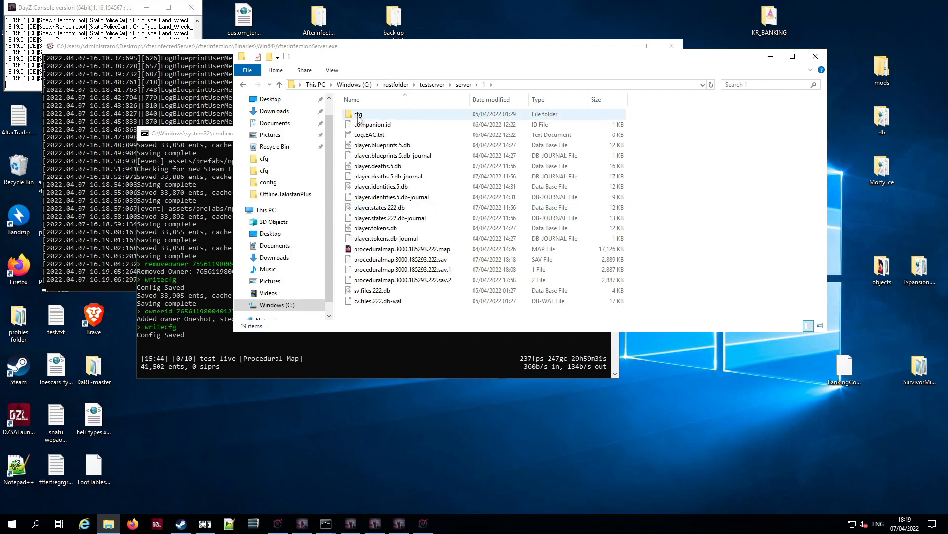
double_click(358, 114)
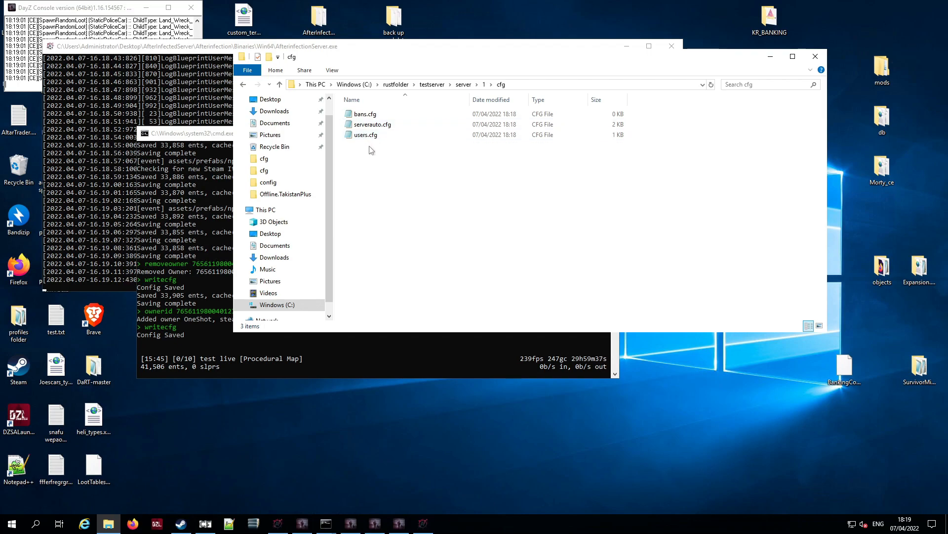
double_click(364, 135)
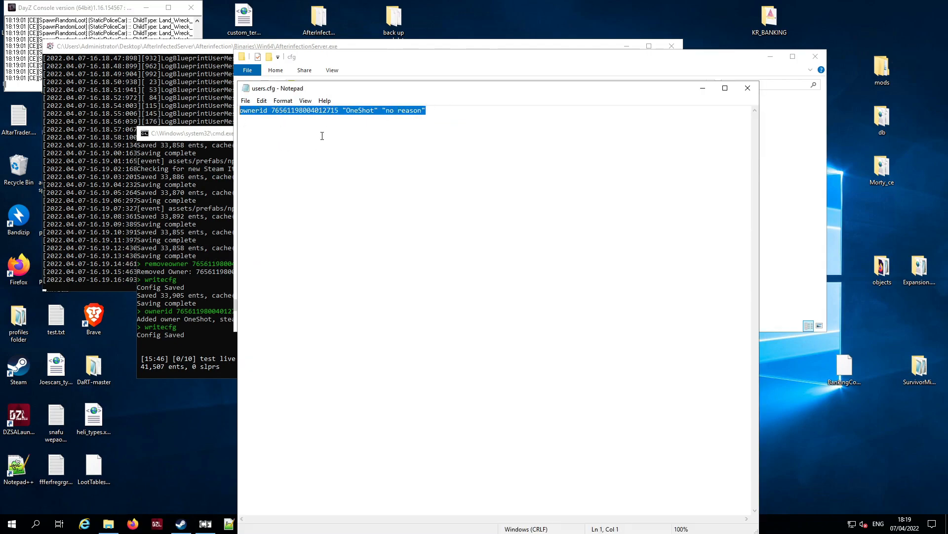
- Review OneShot's ownerid line with the 'no reason' field in users.cfg, then close Notepad
left_click(321, 121)
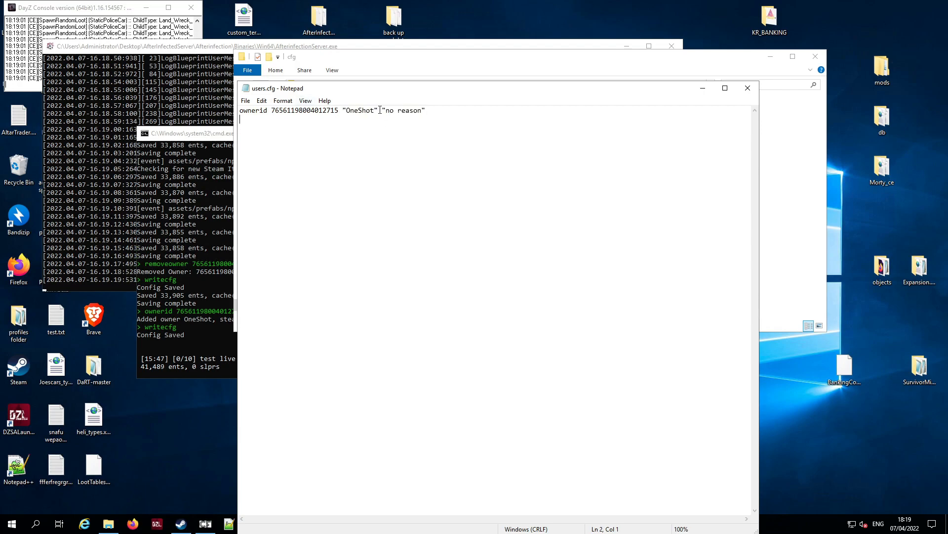
double_click(401, 110)
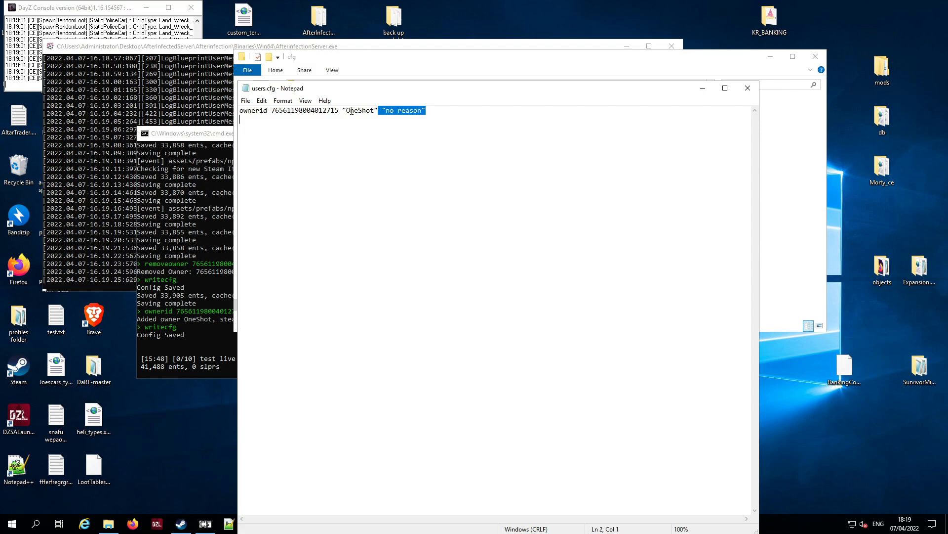
double_click(359, 110)
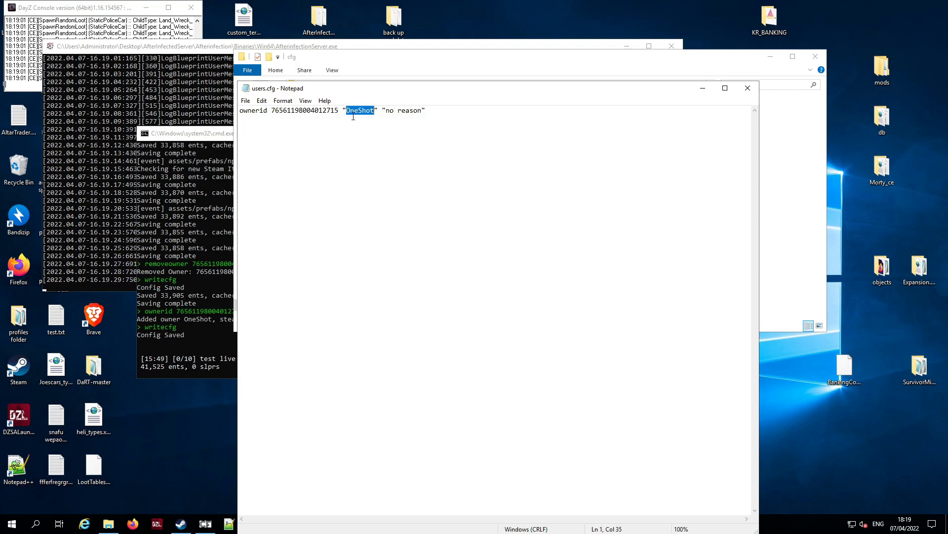
left_click(362, 110)
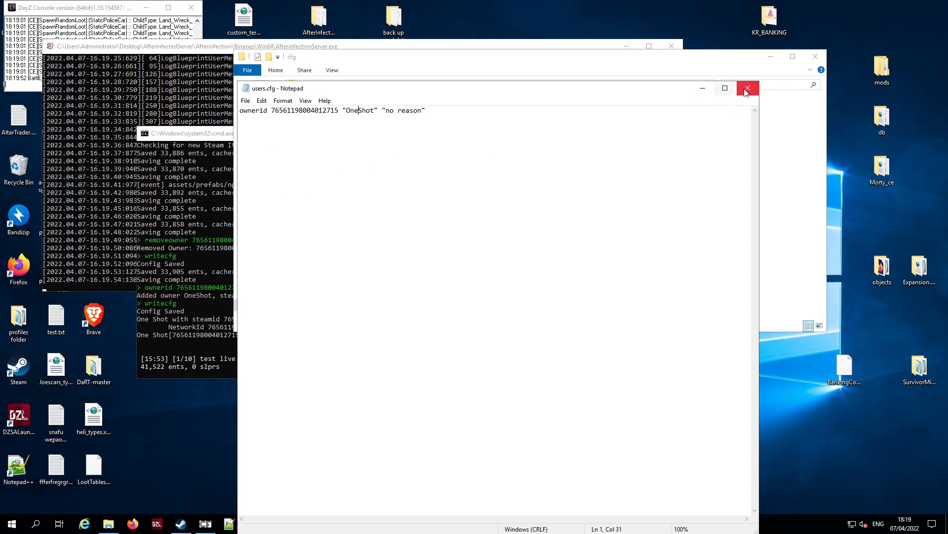
left_click(748, 88)
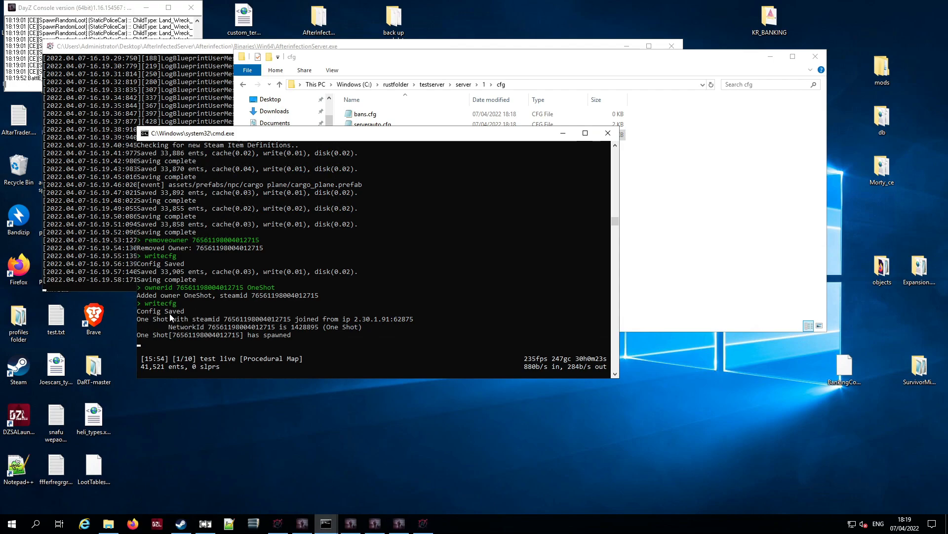
mouse_move(655, 189)
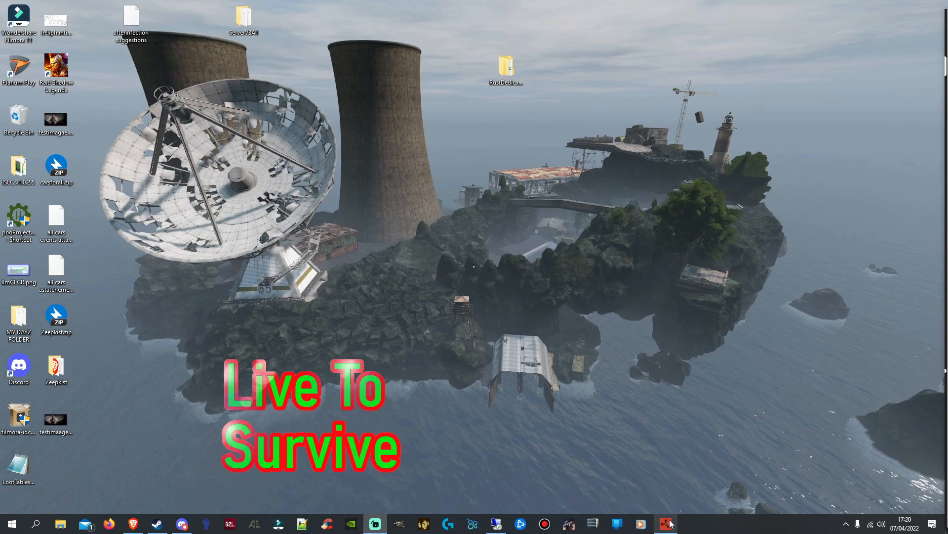
- Switch into the Rust game and bring up the F1 console's ITEMS spawn list
left_click(667, 523)
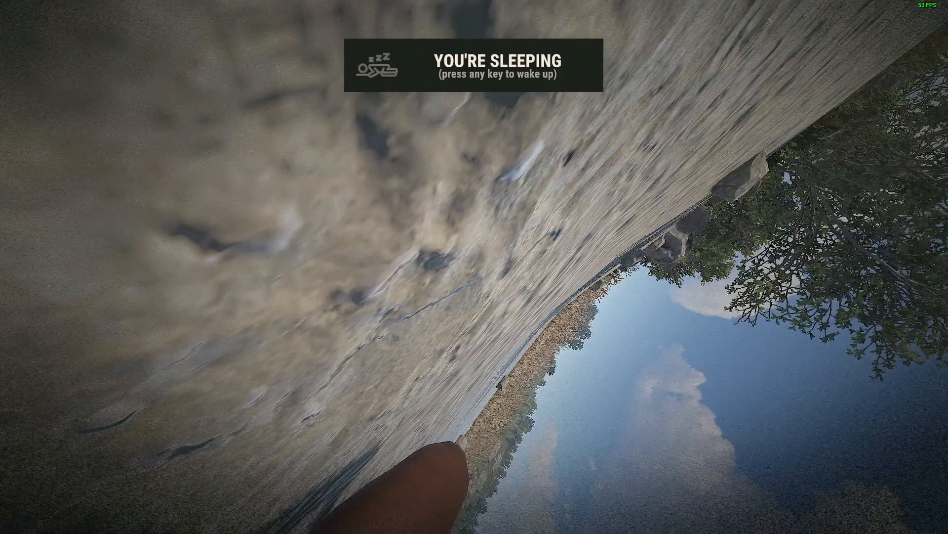
key("space")
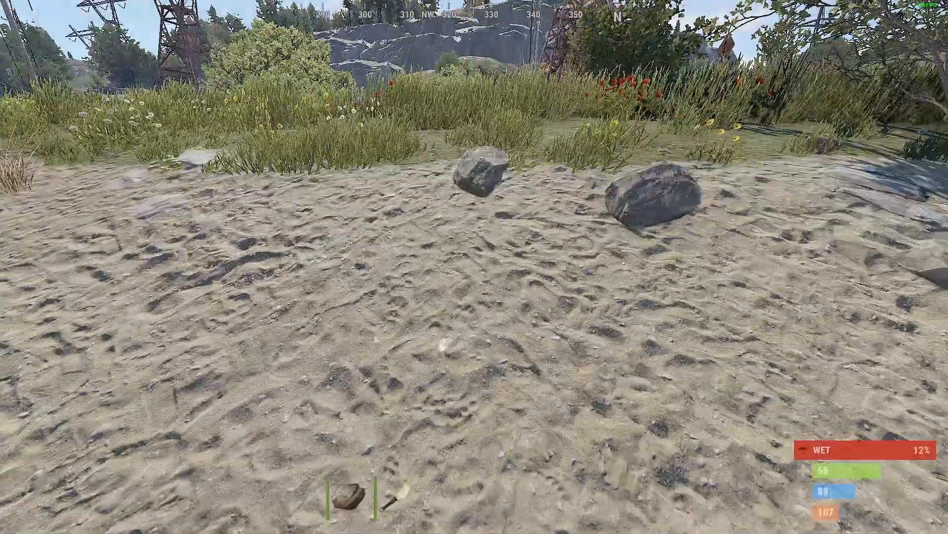
key("F1")
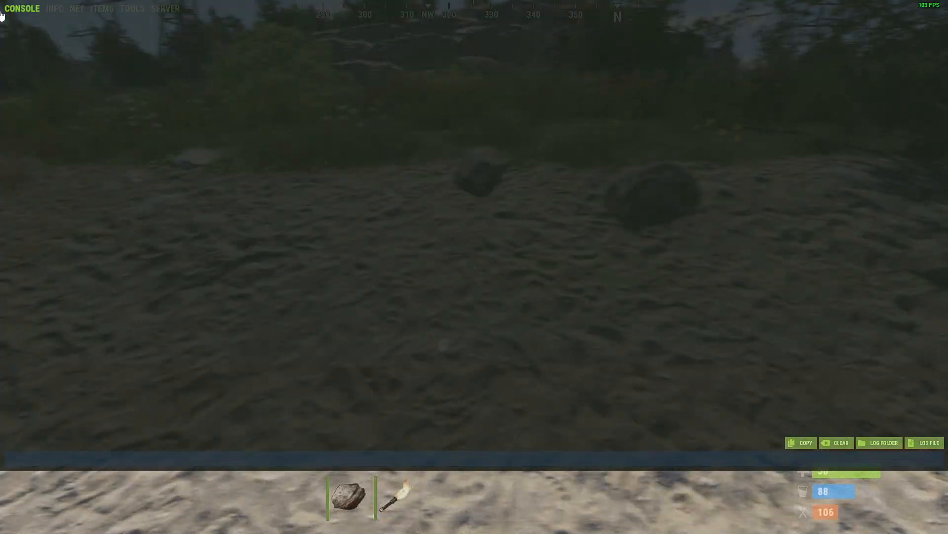
left_click(102, 9)
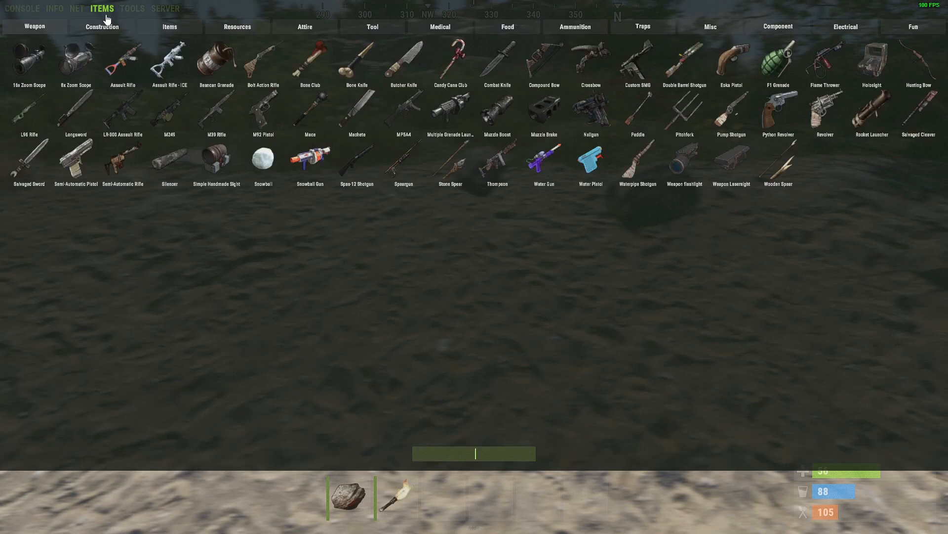
mouse_move(125, 57)
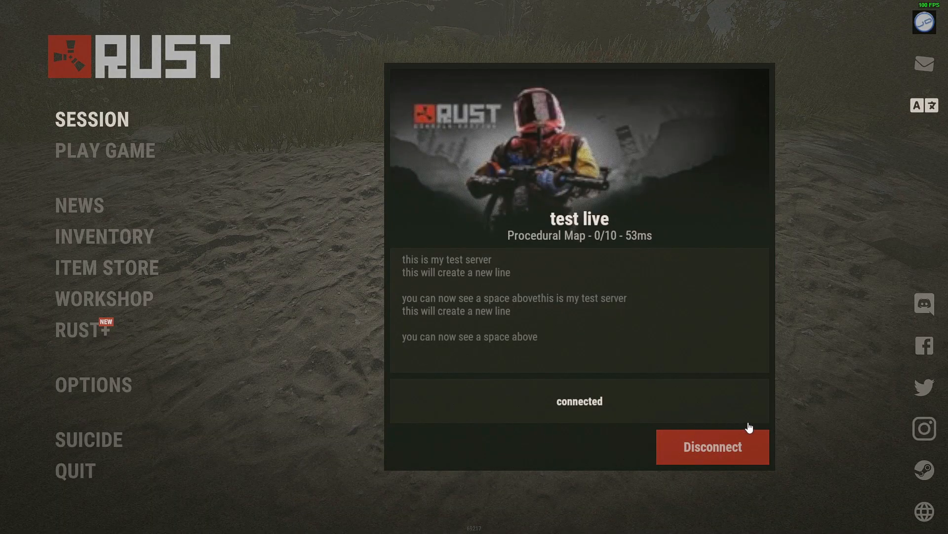
- Disconnect from the test live server and retry the connection to rejoin it
left_click(712, 447)
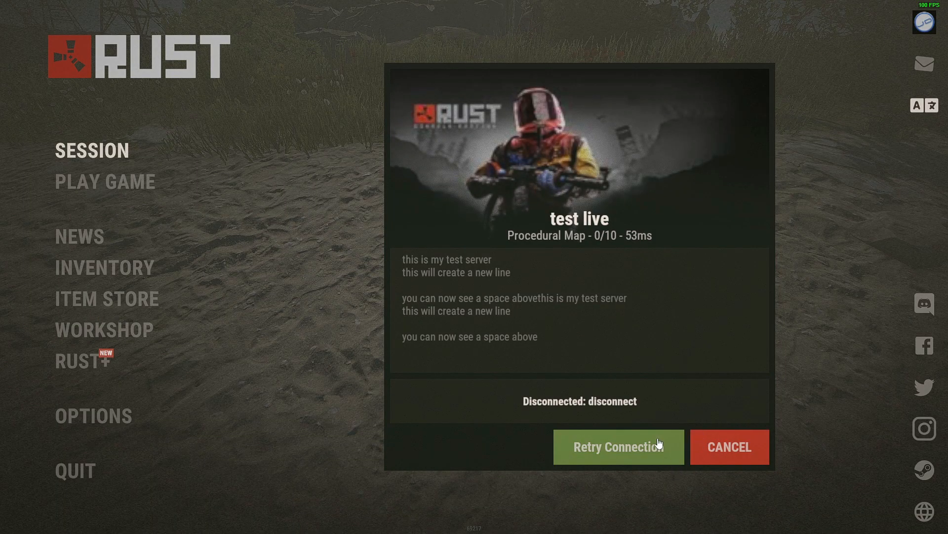
mouse_move(645, 445)
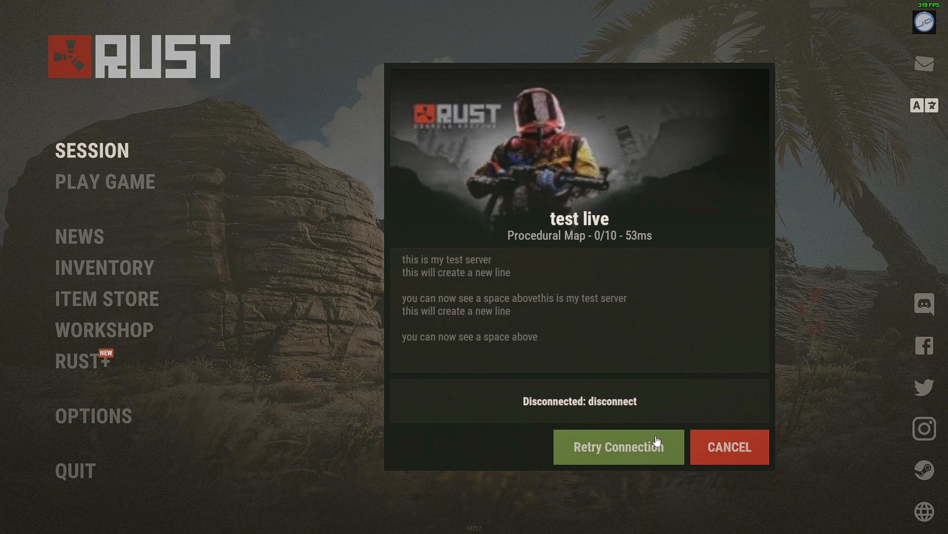
left_click(617, 446)
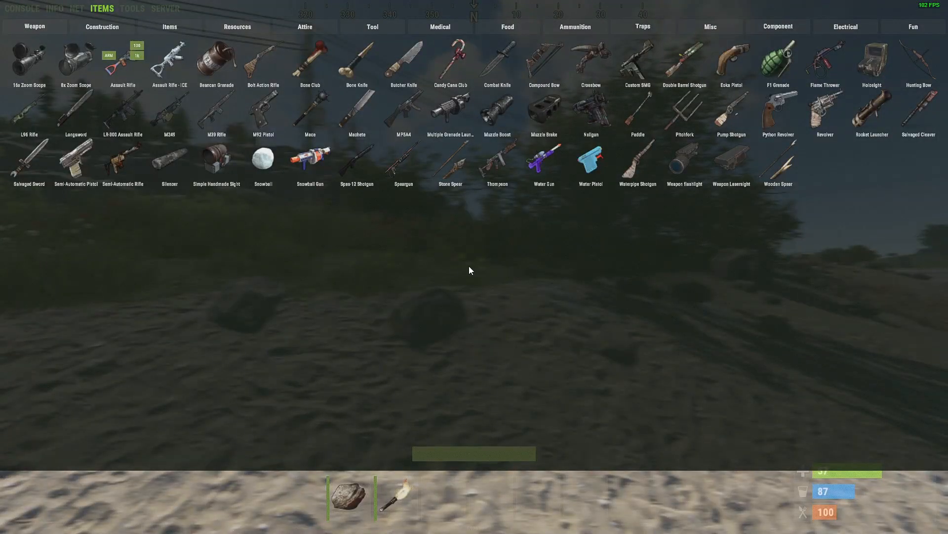
- Spawn one Assault Rifle and one Butcher Knife for OneShot from the item list
left_click(122, 60)
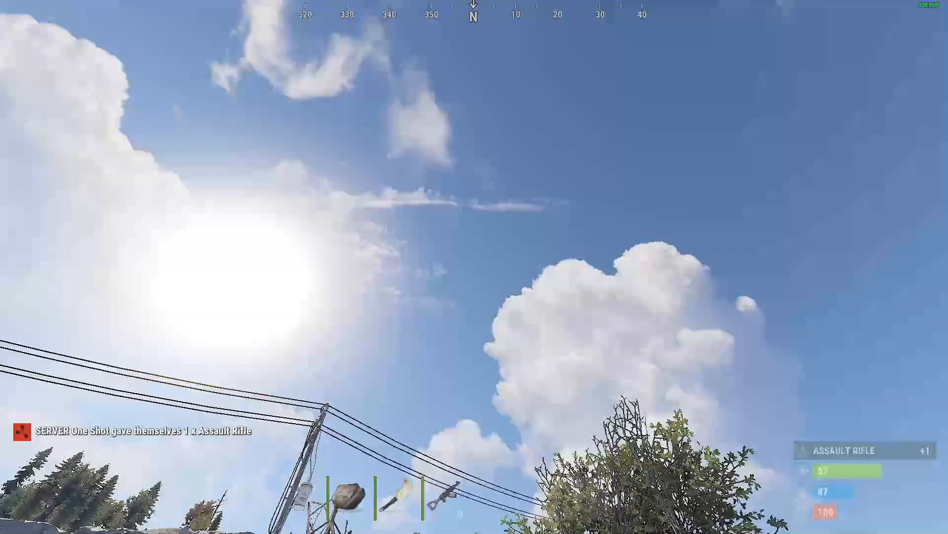
mouse_move(475, 267)
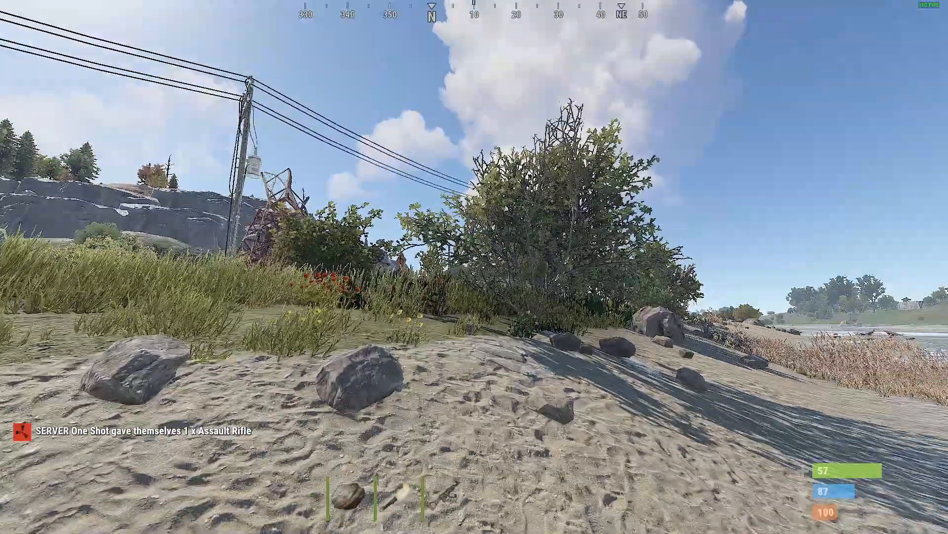
mouse_move(475, 267)
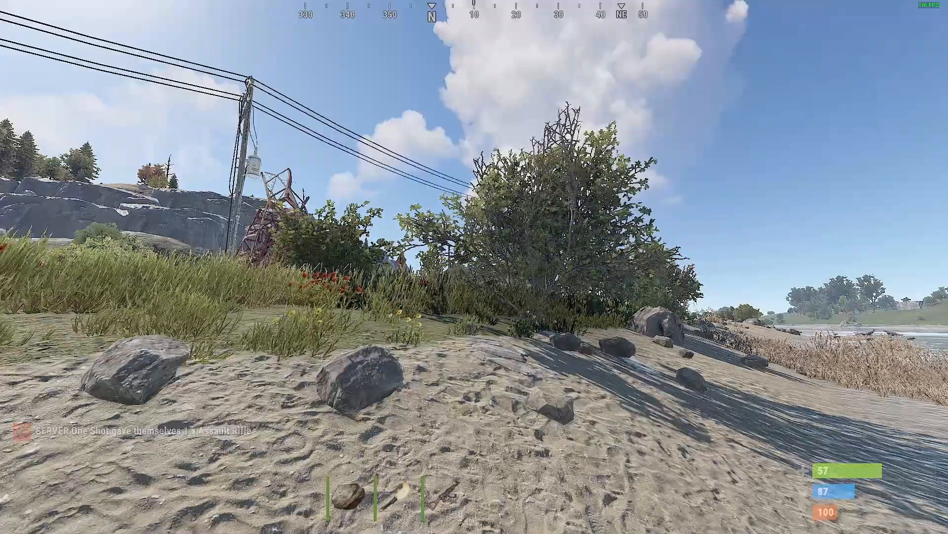
mouse_move(475, 267)
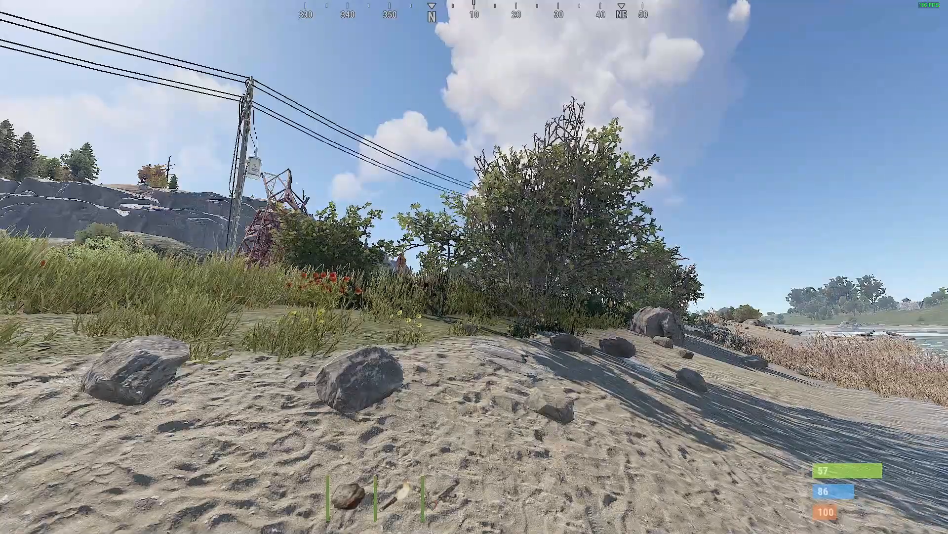
mouse_move(474, 267)
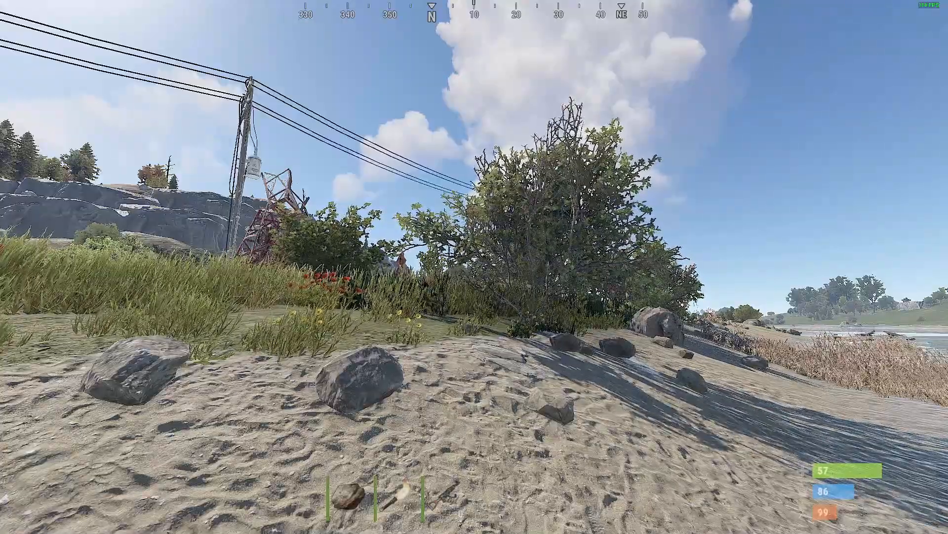
mouse_move(475, 267)
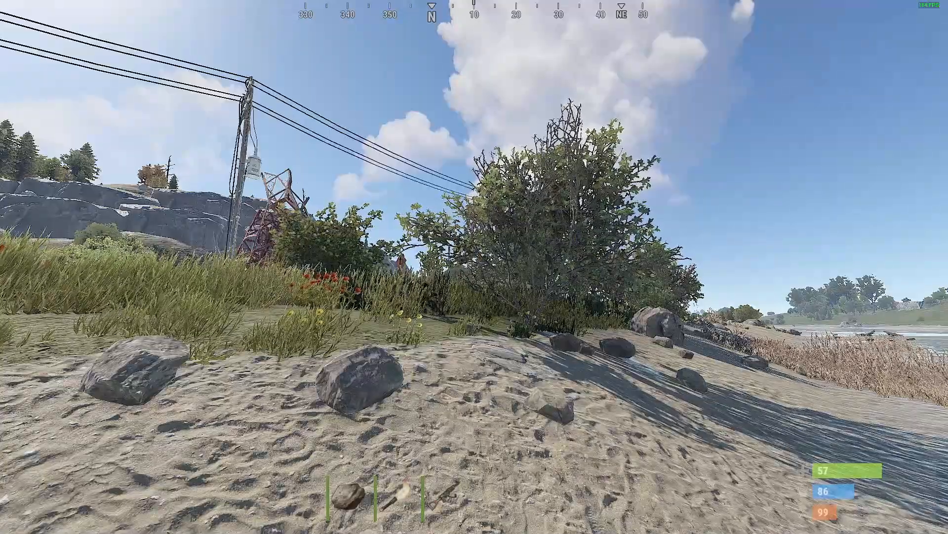
mouse_move(475, 267)
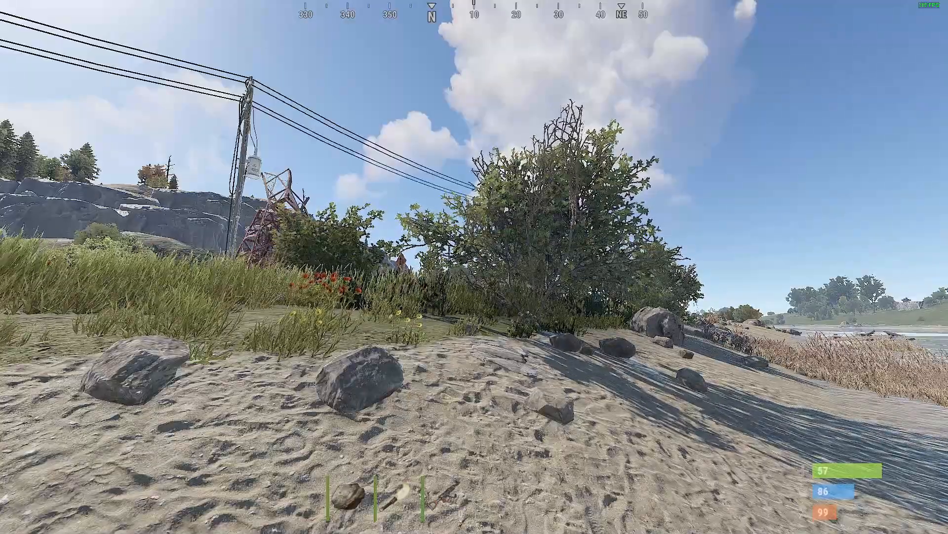
mouse_move(474, 267)
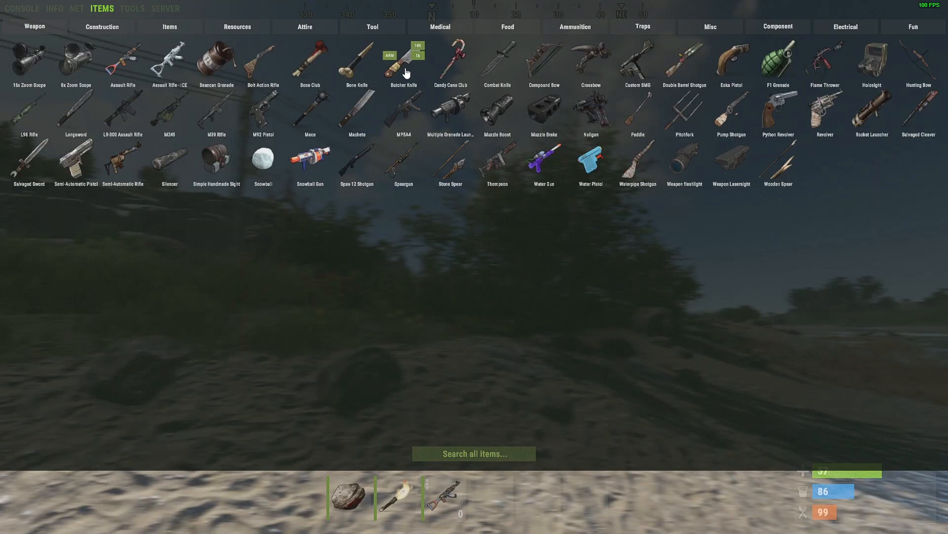
left_click(403, 60)
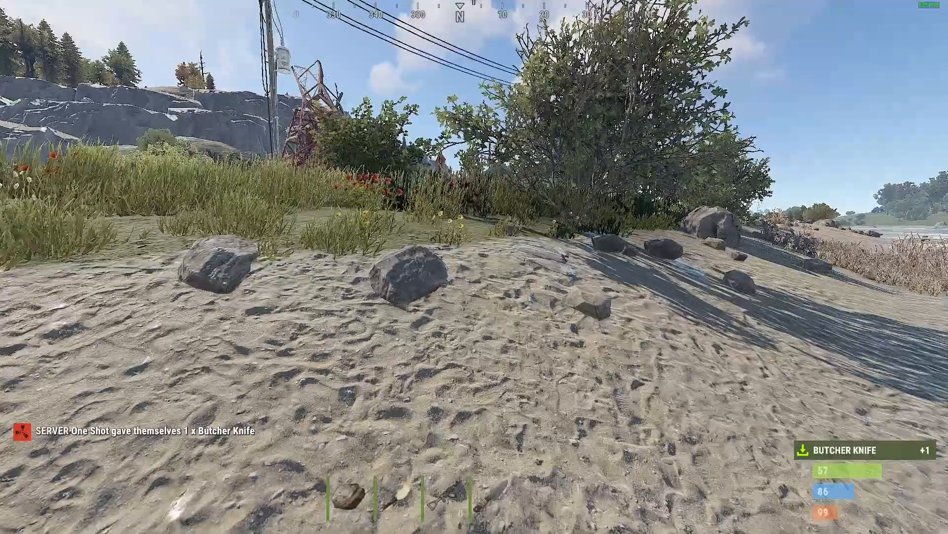
mouse_move(474, 267)
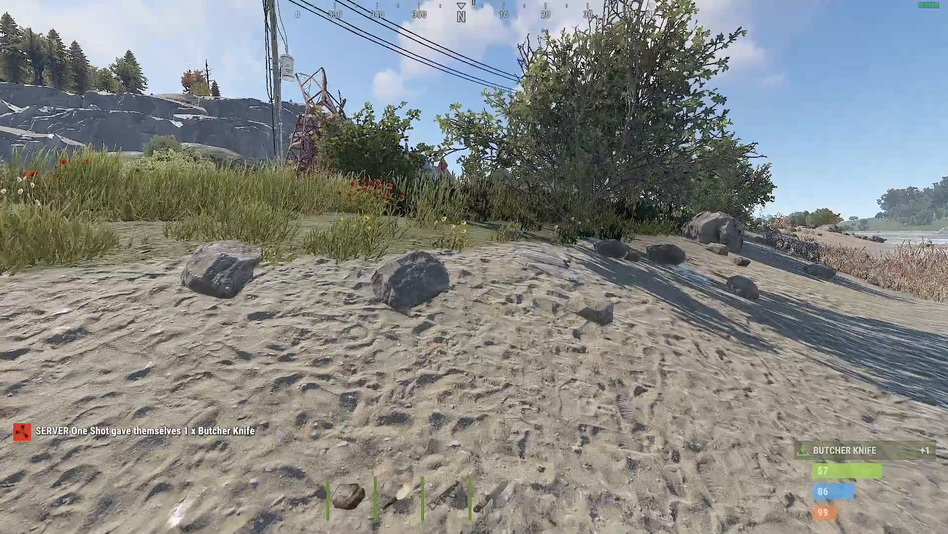